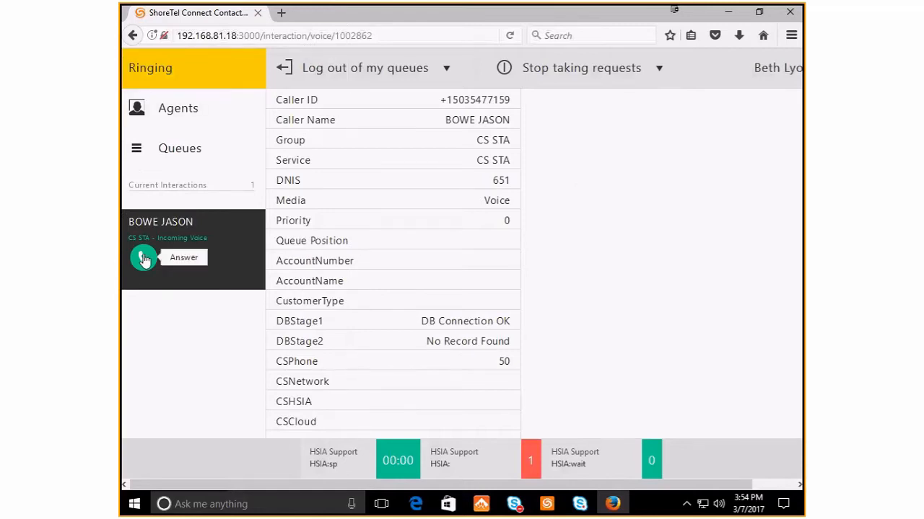
click(144, 257)
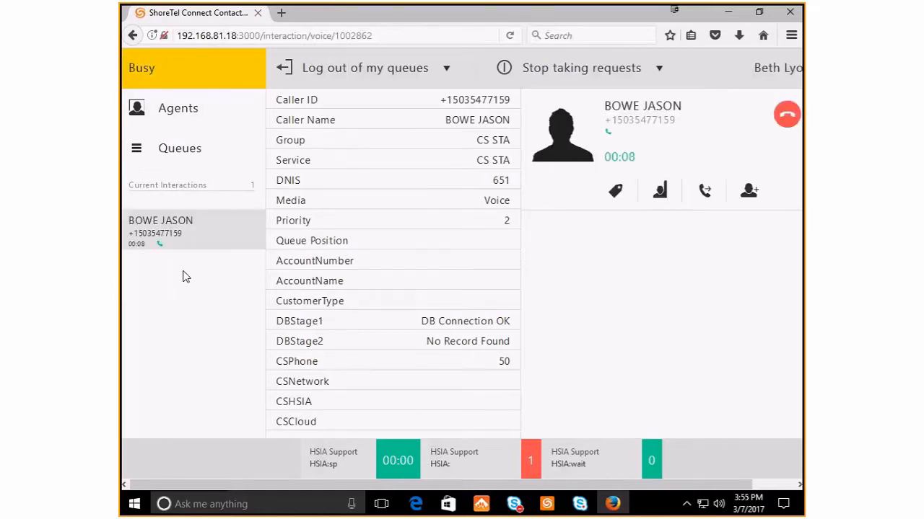
mouse_move(197, 277)
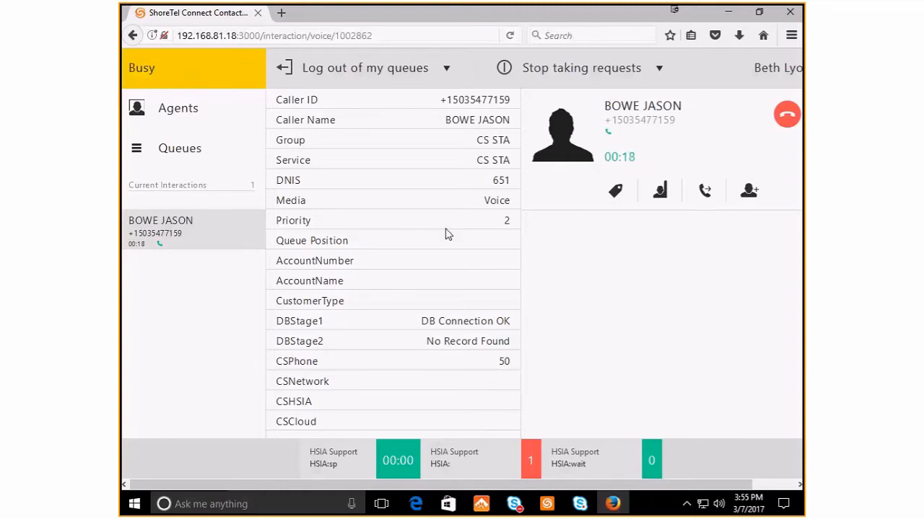
mouse_move(411, 104)
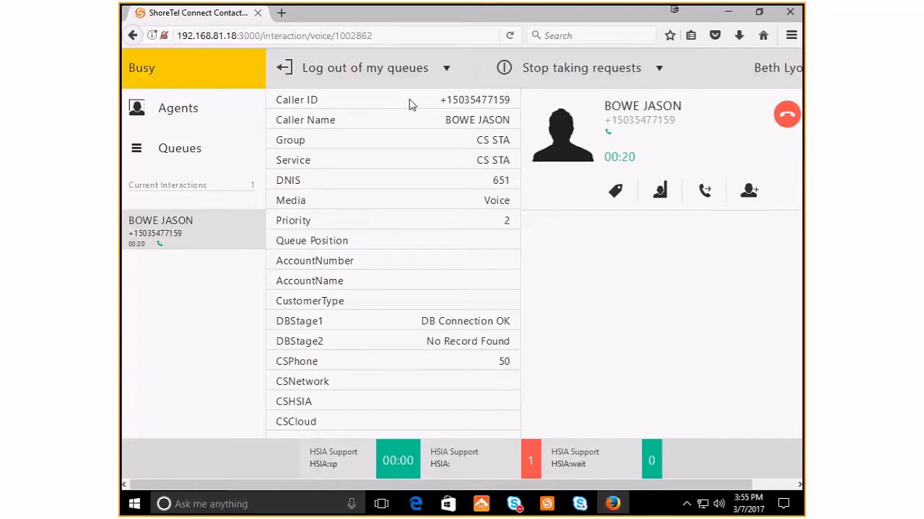
mouse_move(417, 127)
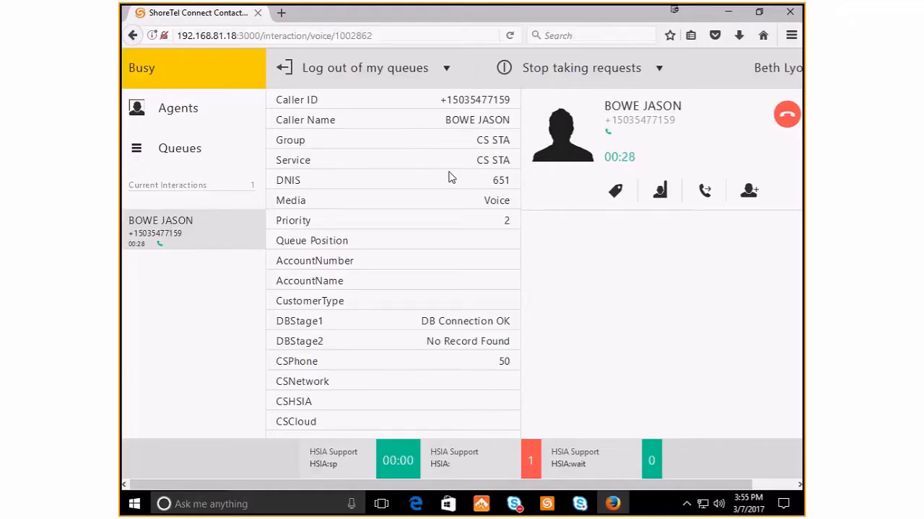
mouse_move(424, 251)
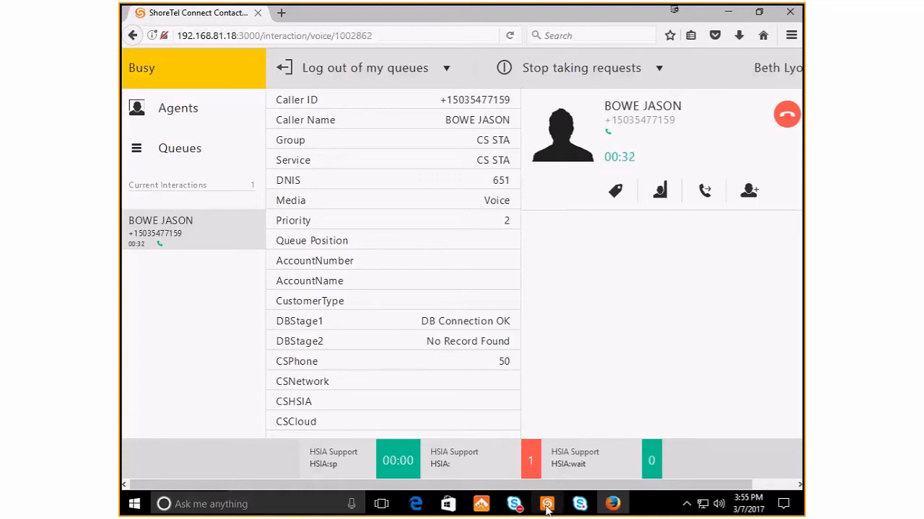
click(546, 504)
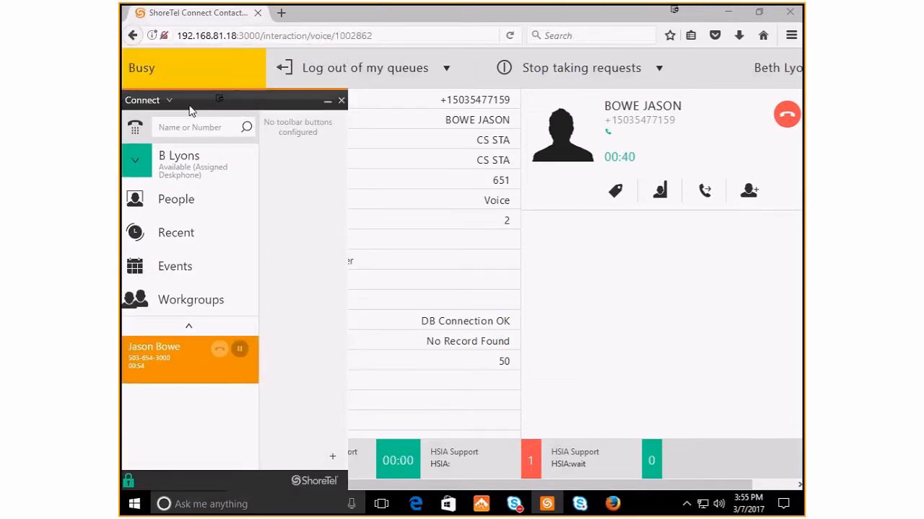
mouse_move(548, 381)
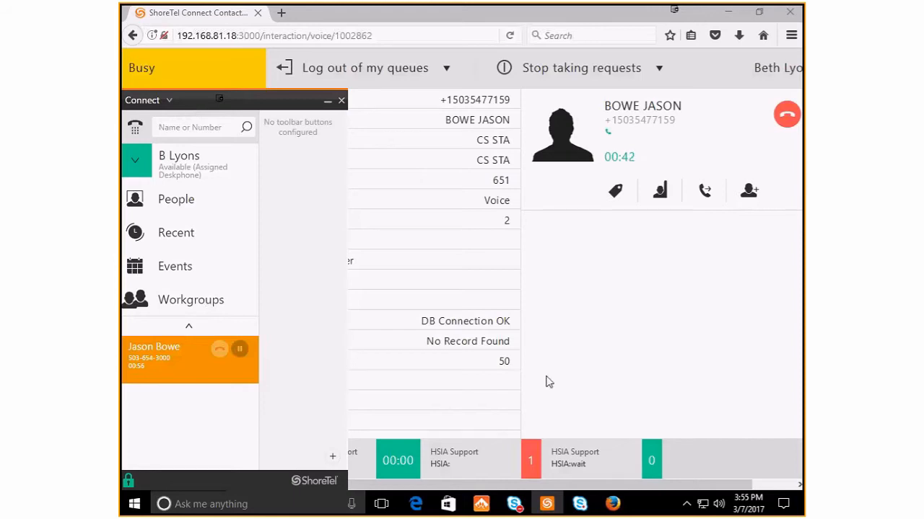
mouse_move(134, 107)
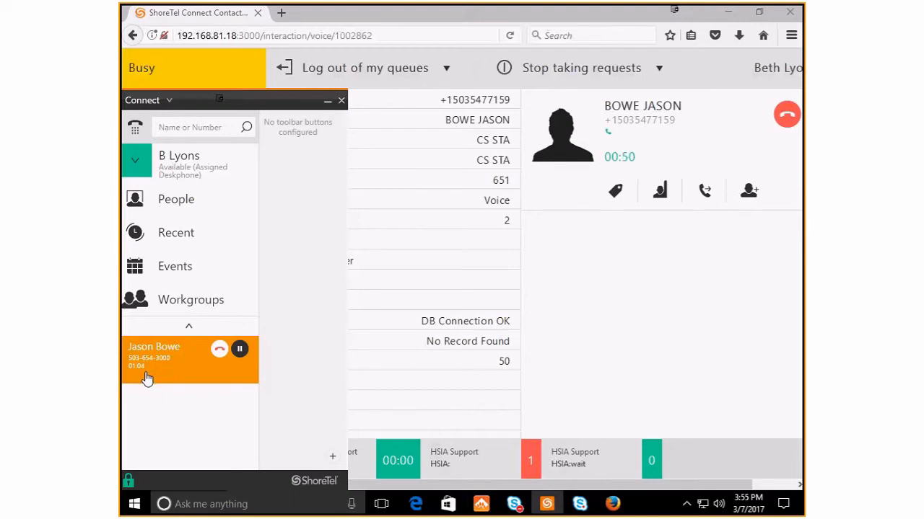
mouse_move(615, 287)
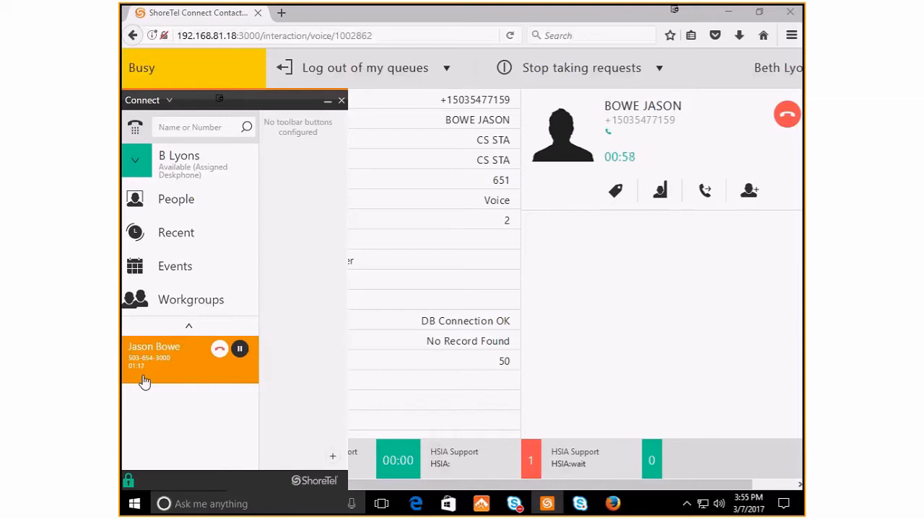
mouse_move(127, 377)
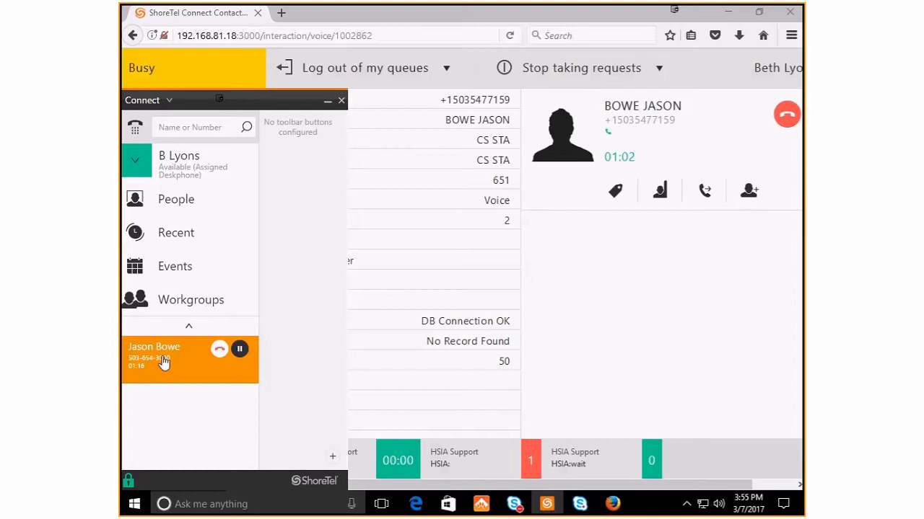
mouse_move(506, 257)
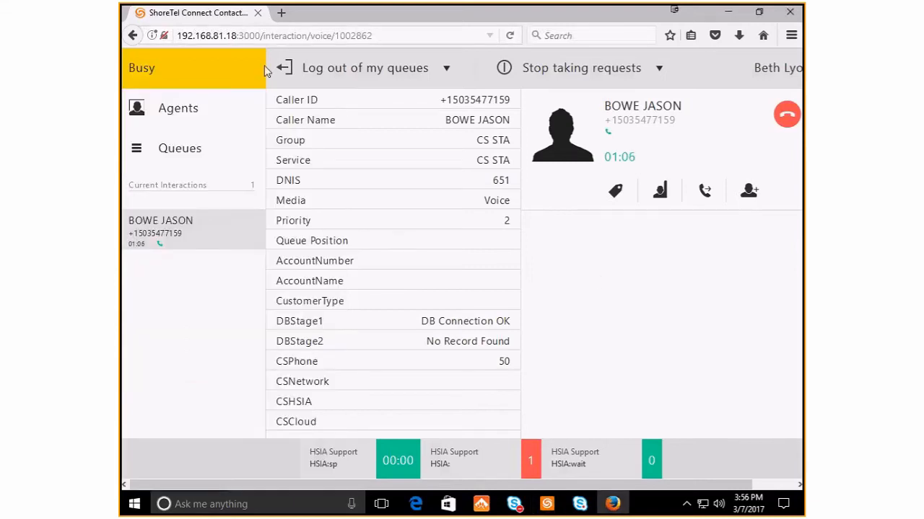
mouse_move(627, 165)
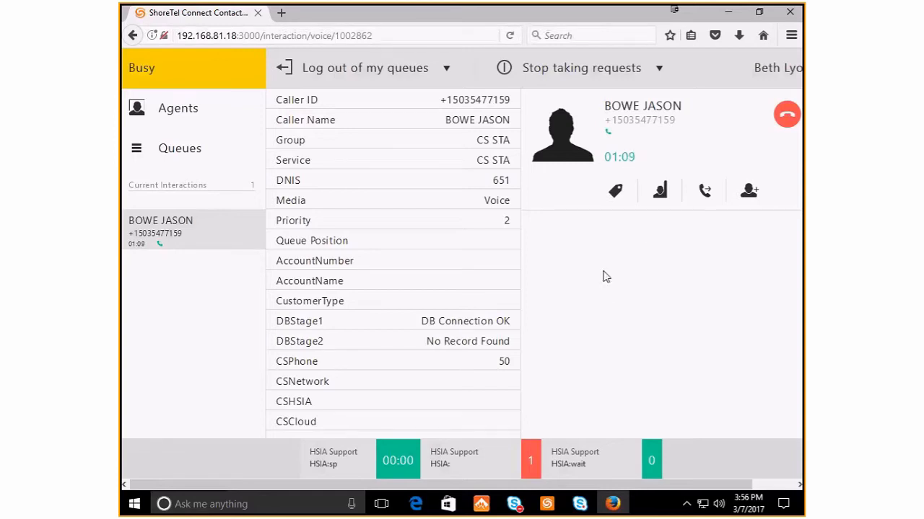
mouse_move(358, 453)
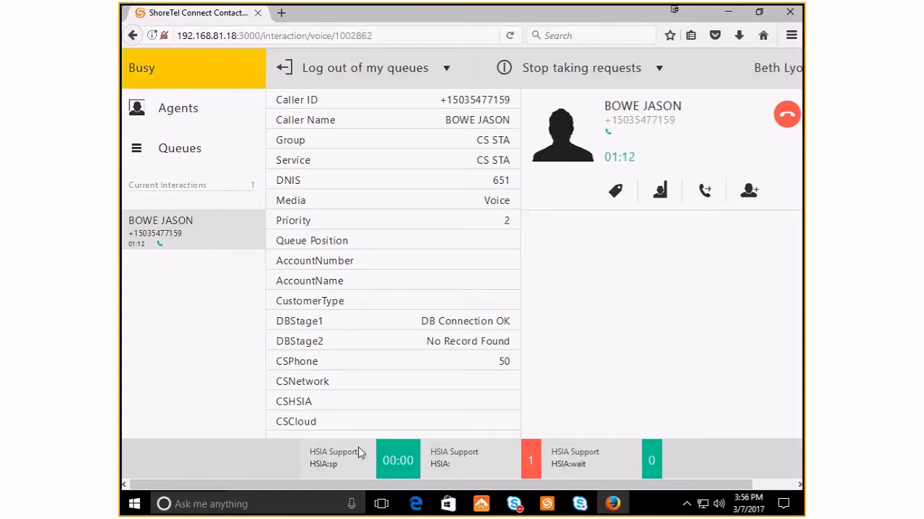
mouse_move(589, 340)
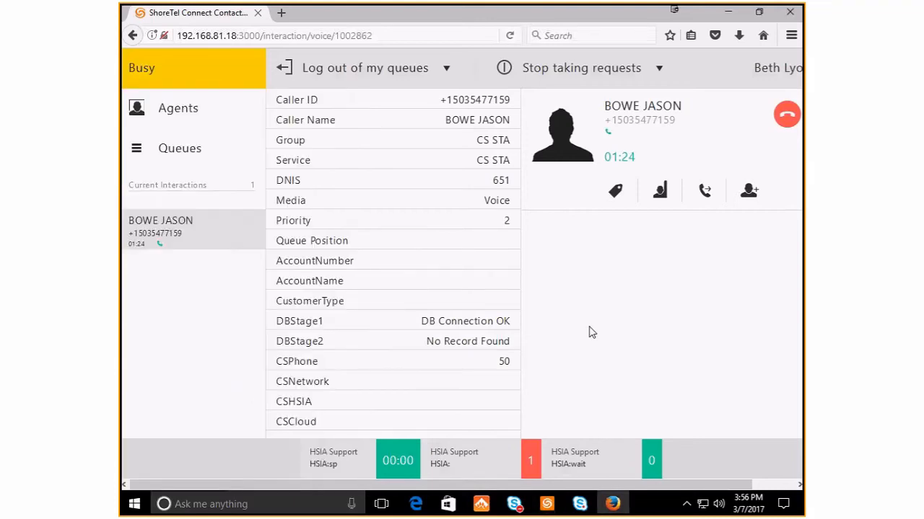
mouse_move(615, 190)
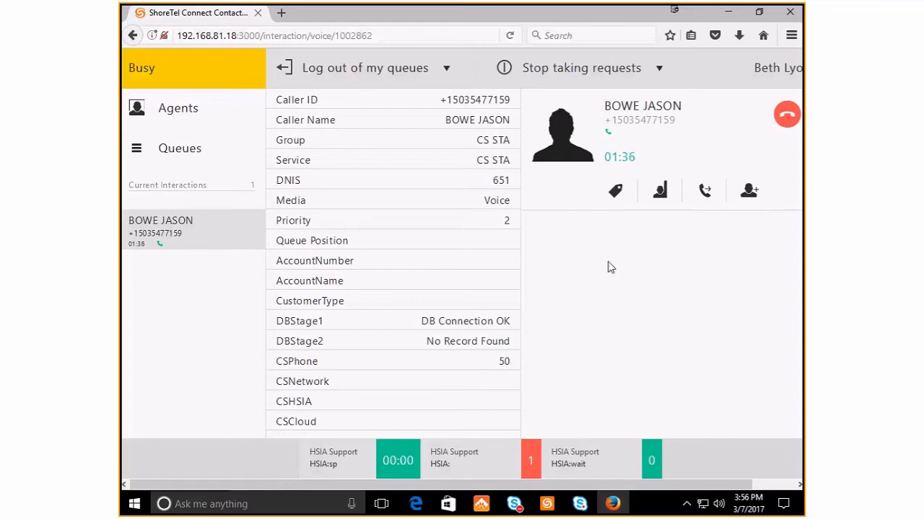
mouse_move(220, 233)
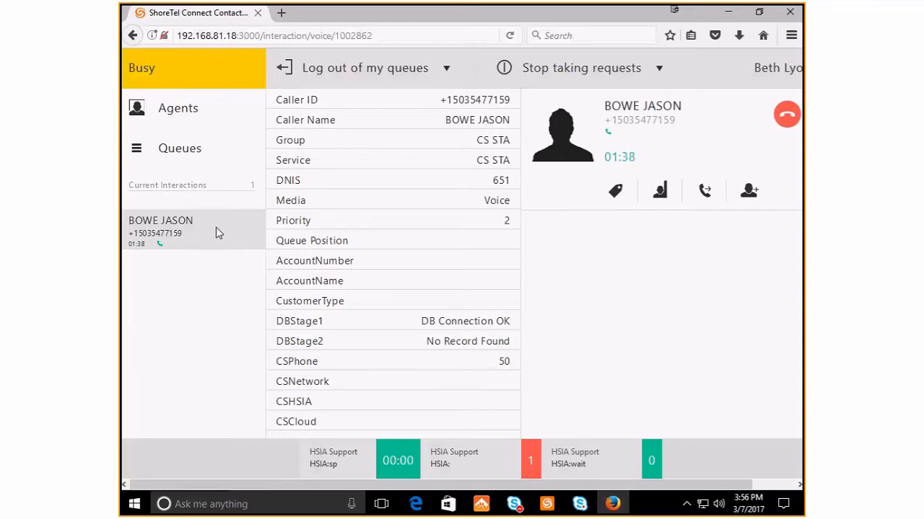
mouse_move(192, 238)
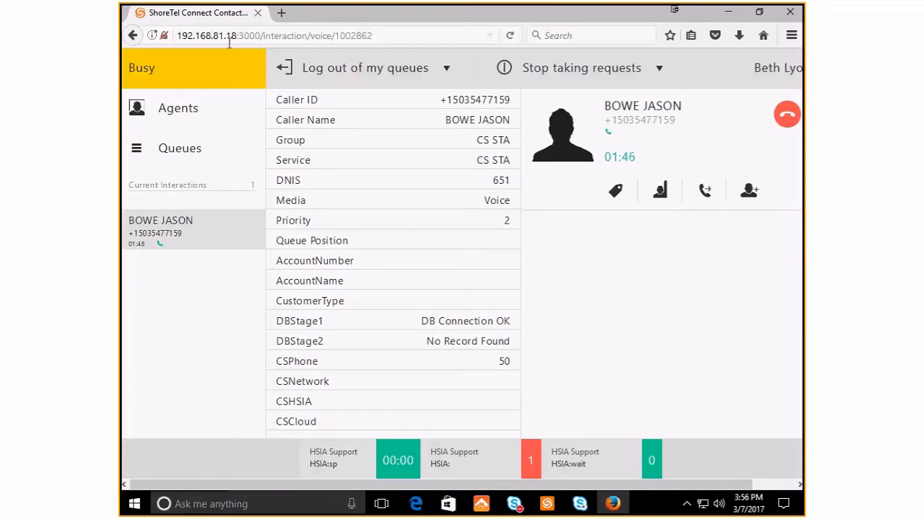
mouse_move(704, 192)
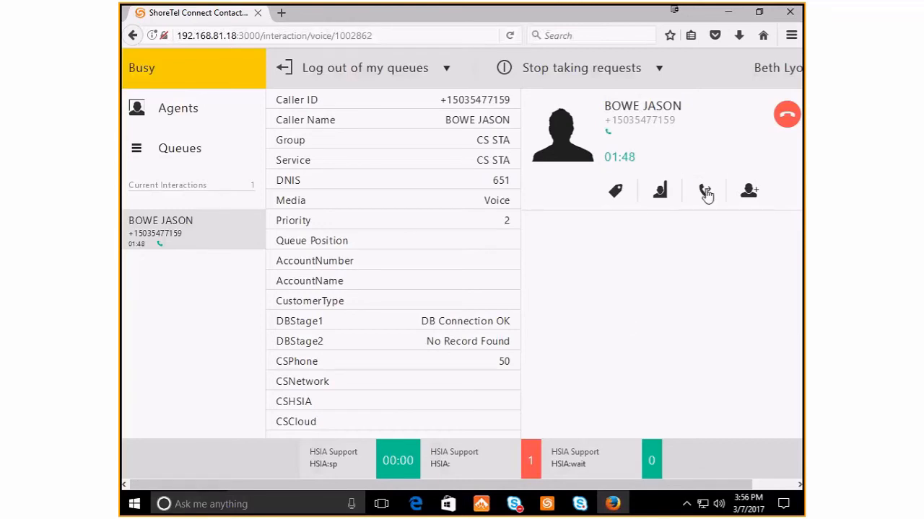
mouse_move(705, 190)
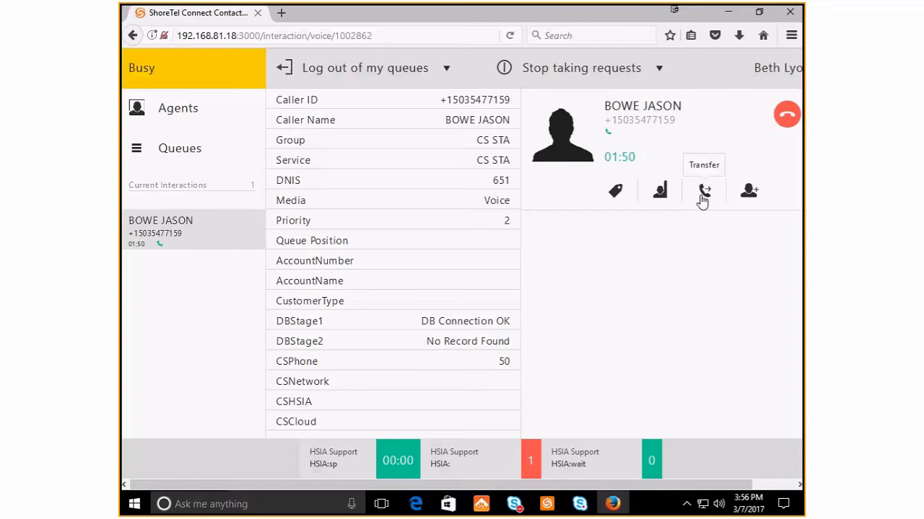
click(705, 190)
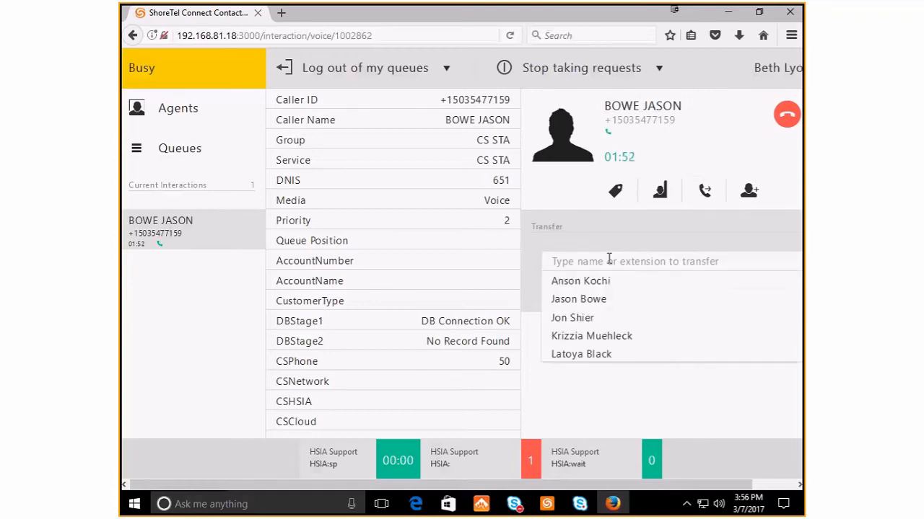
mouse_move(551, 257)
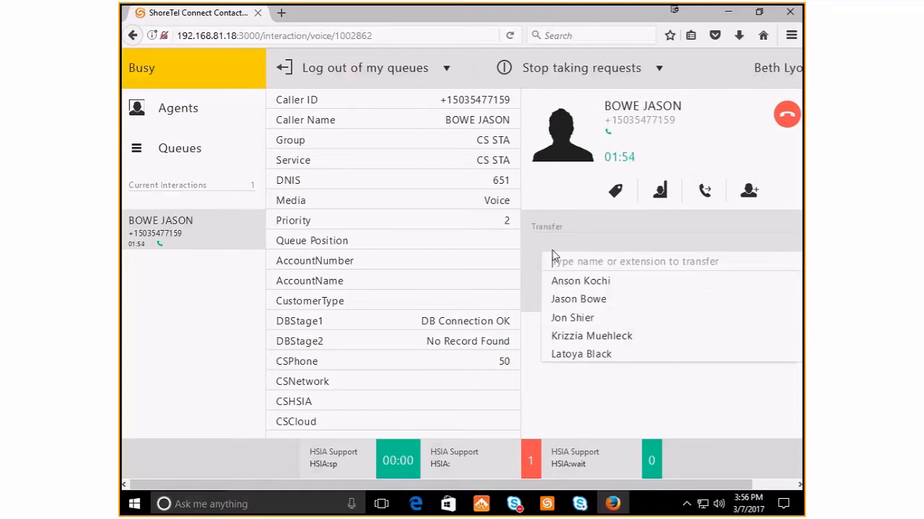
mouse_move(645, 388)
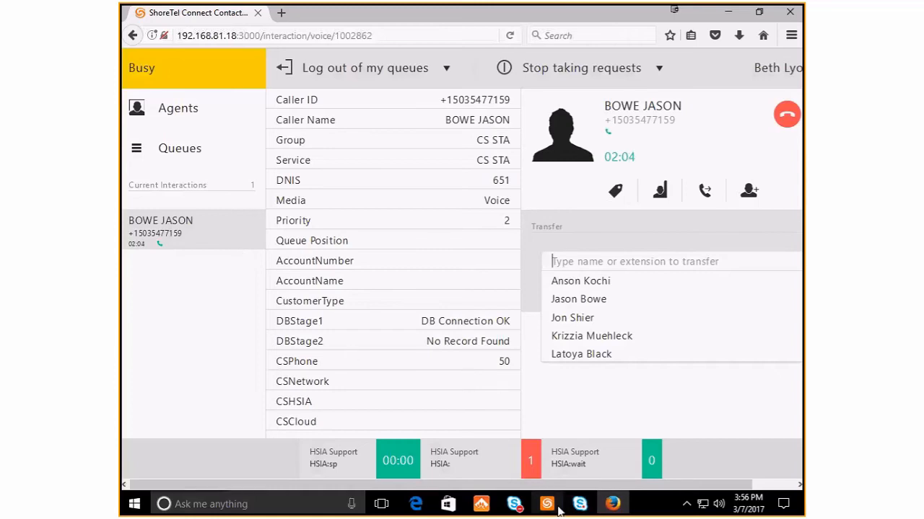
mouse_move(548, 505)
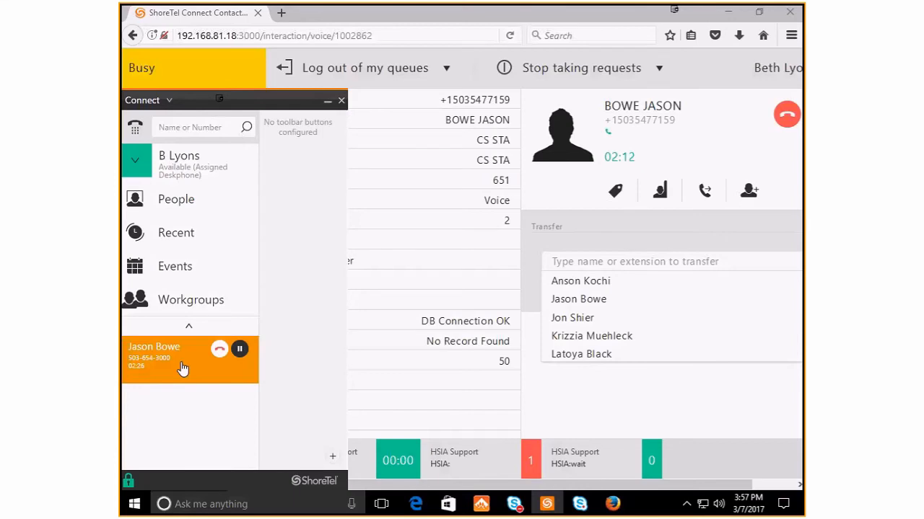
click(180, 361)
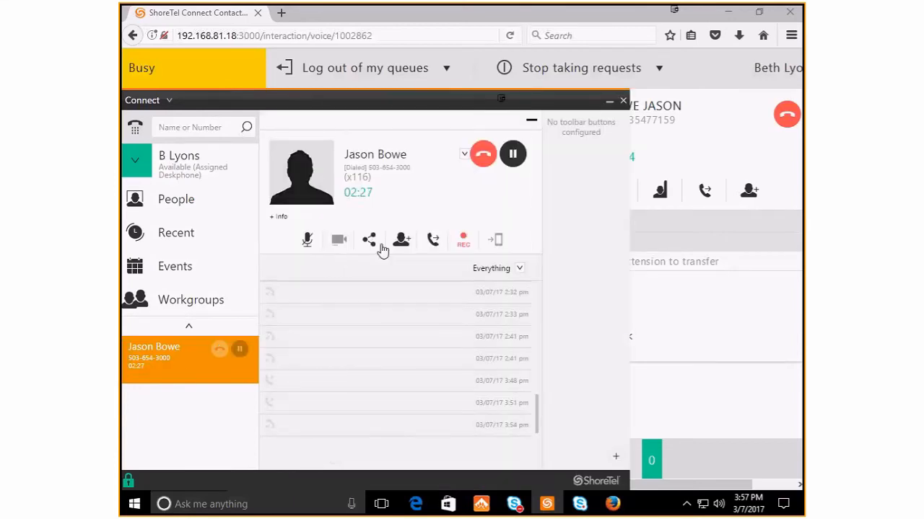
mouse_move(431, 239)
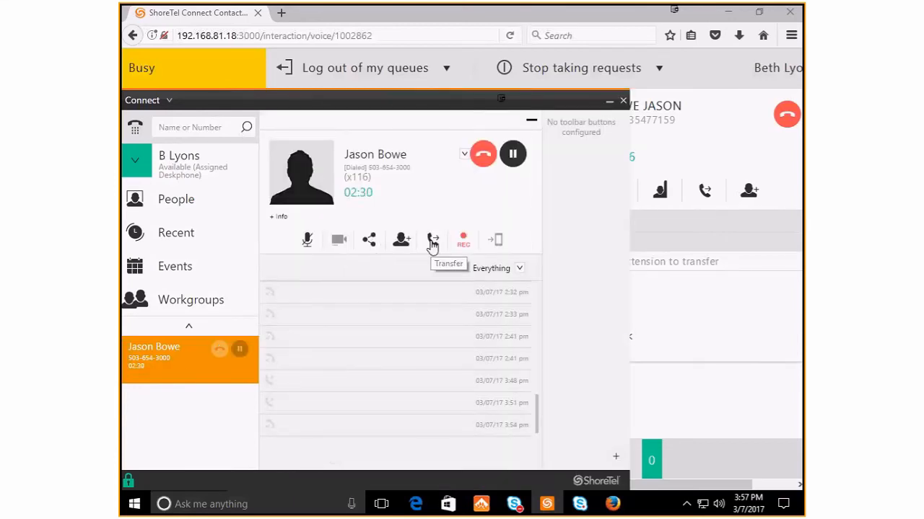
click(433, 239)
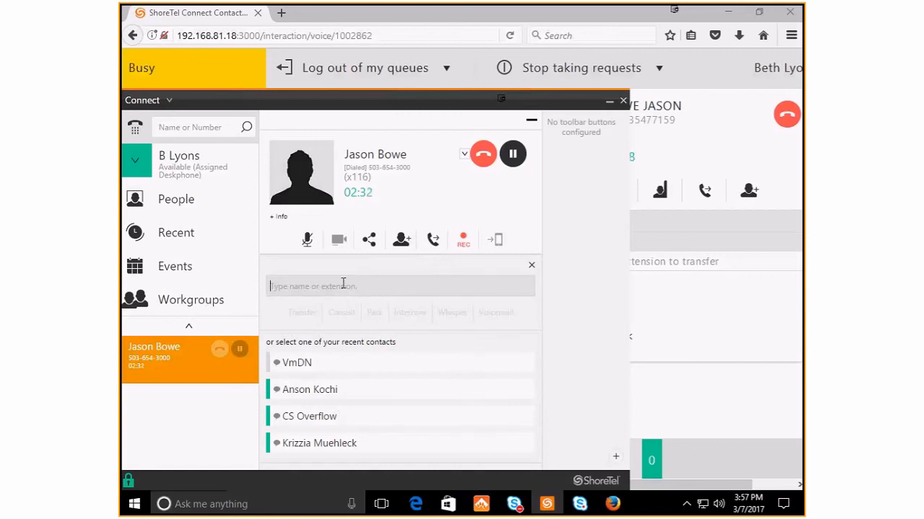
text(kimb)
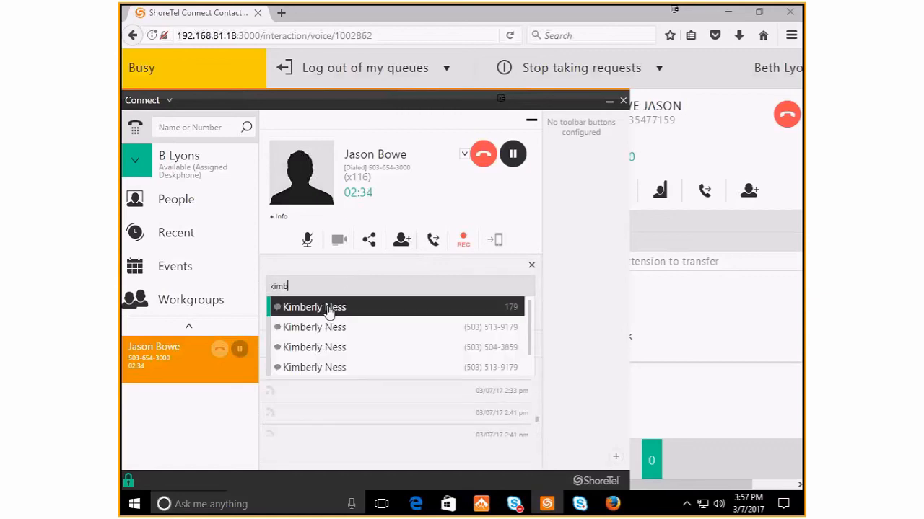
click(326, 306)
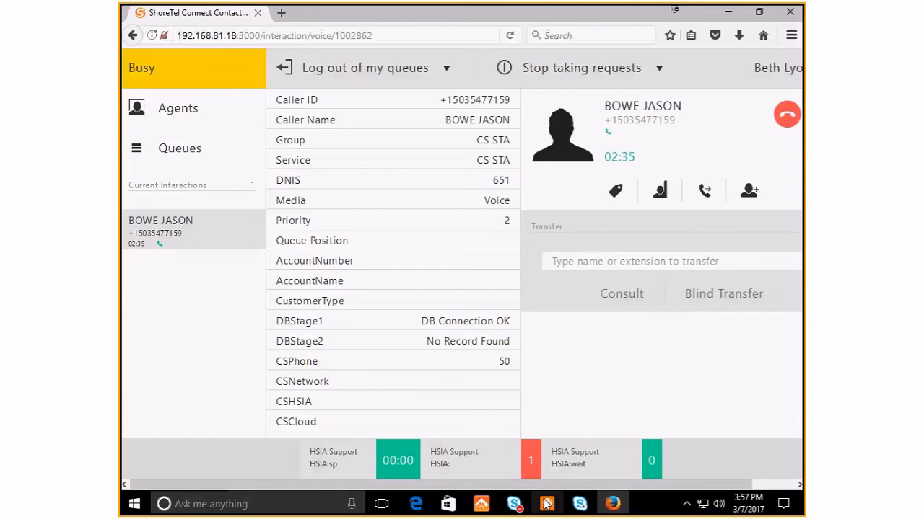
mouse_move(687, 210)
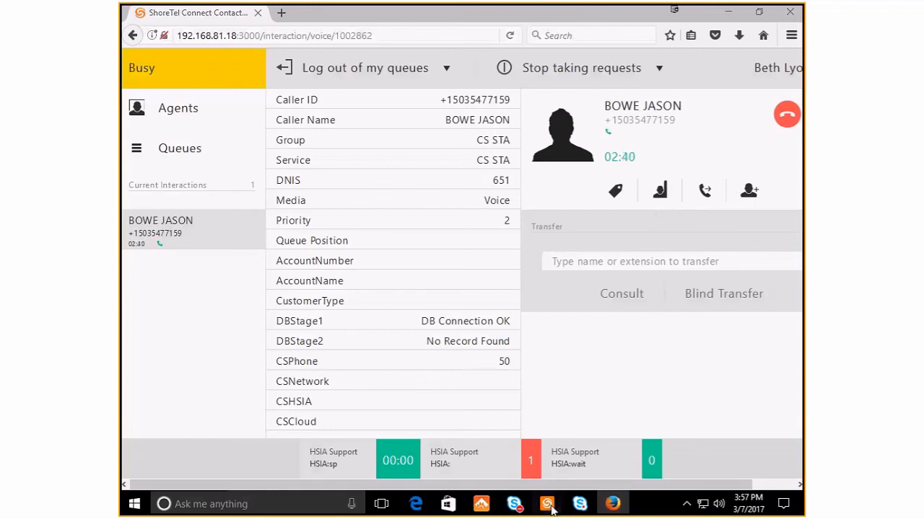
click(549, 504)
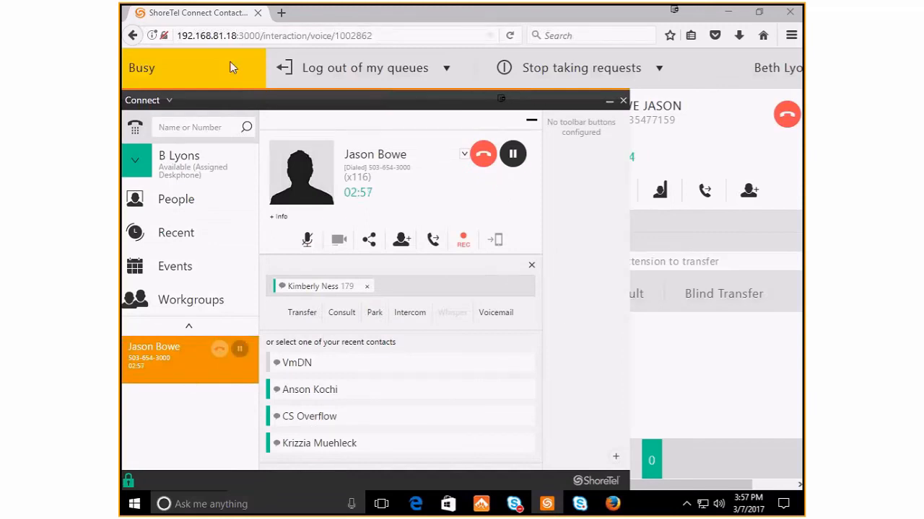
mouse_move(152, 108)
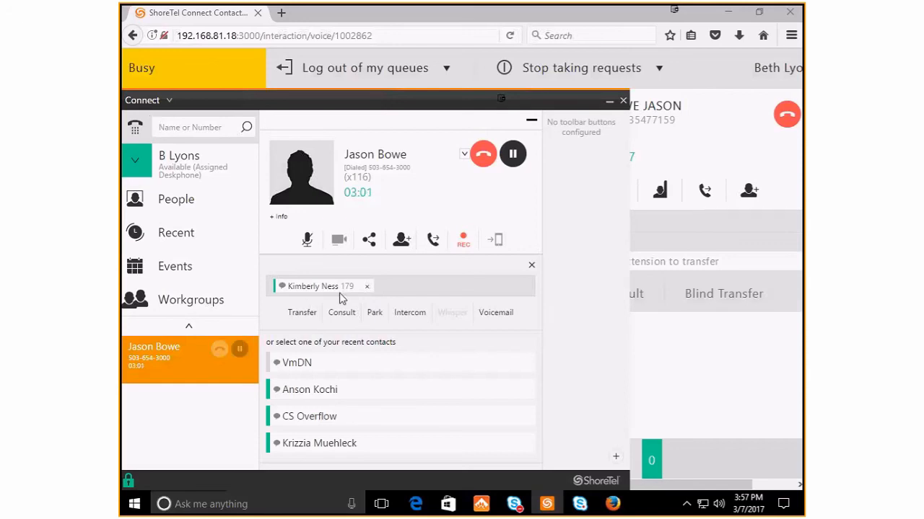
mouse_move(323, 300)
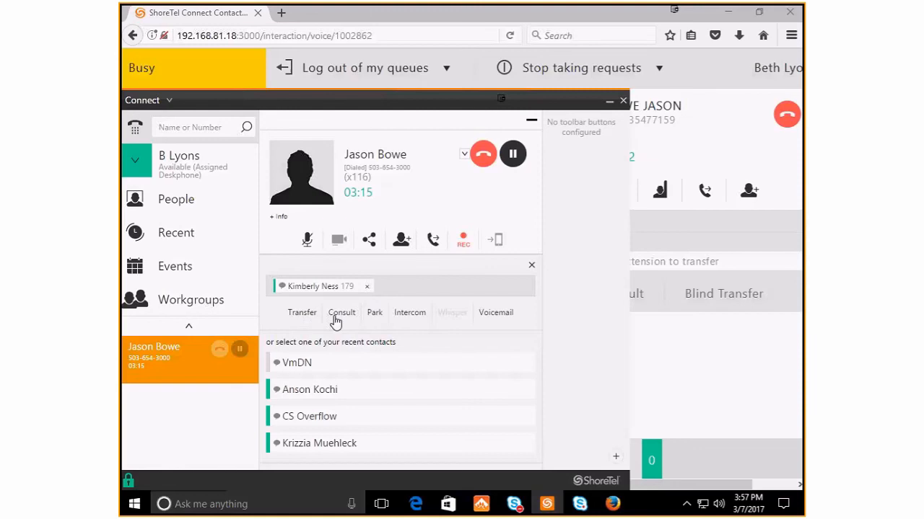
mouse_move(326, 326)
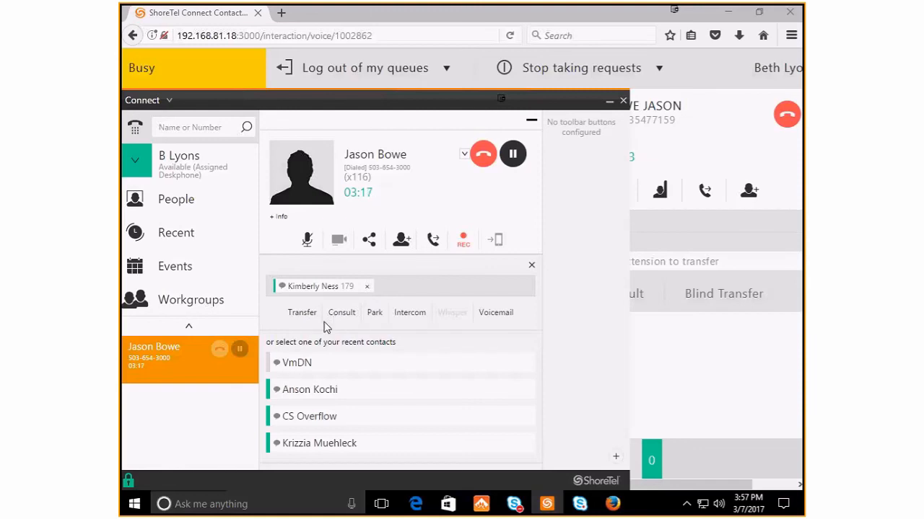